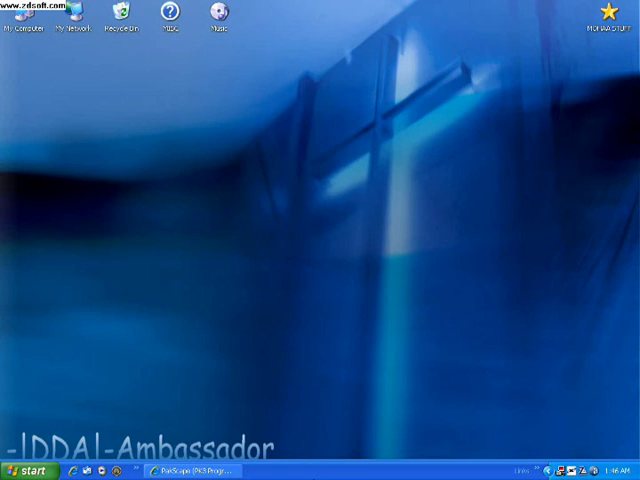
pyautogui.moveTo(390, 470)
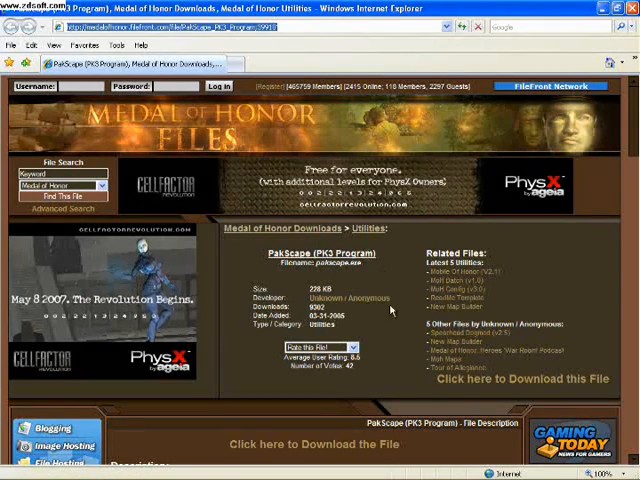
# - Start the PakScape download, dismiss the Security Warning, and close Internet Explorer
pyautogui.scroll(-3)
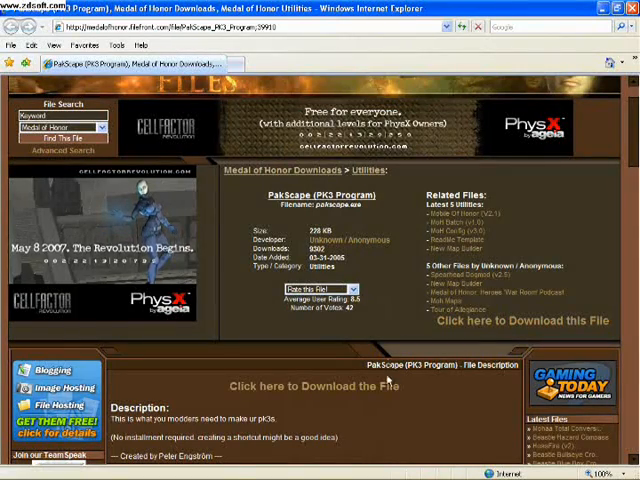
pyautogui.click(311, 386)
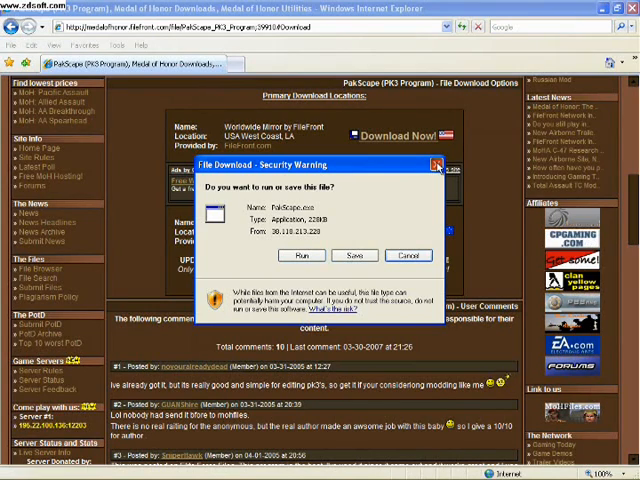
pyautogui.click(409, 255)
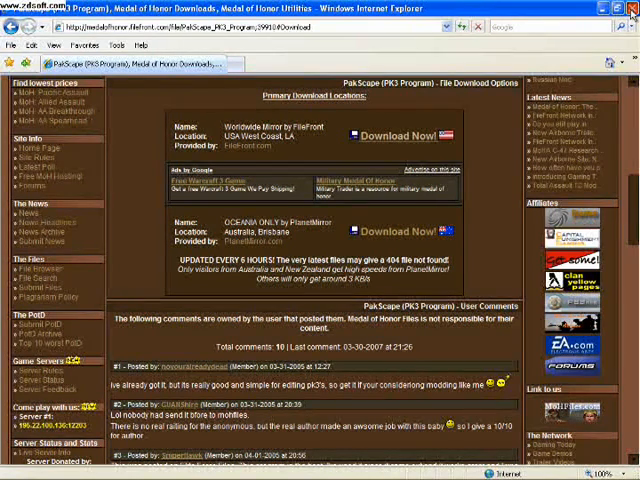
pyautogui.click(628, 8)
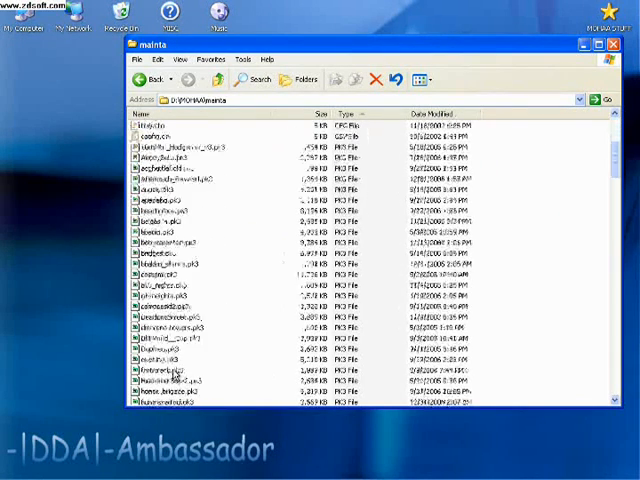
# - Set PAK/PK3 File Explorer as the always-used program for the DMWorld Cup .pk3 file type
pyautogui.rightClick(170, 338)
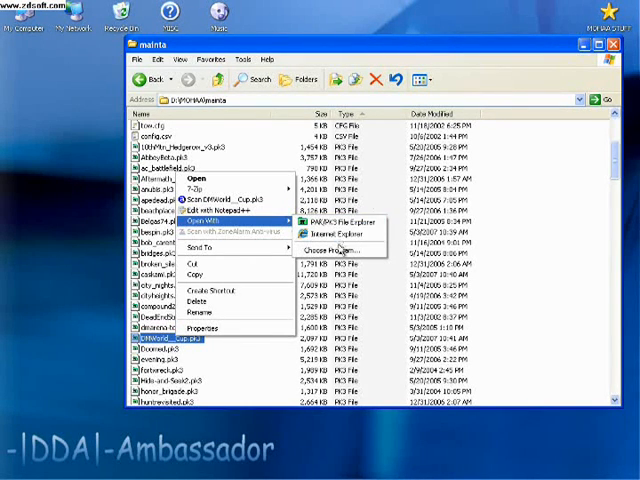
pyautogui.click(340, 250)
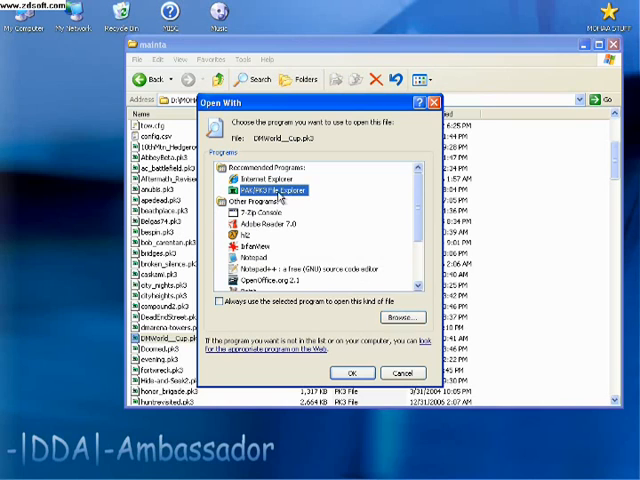
pyautogui.click(401, 317)
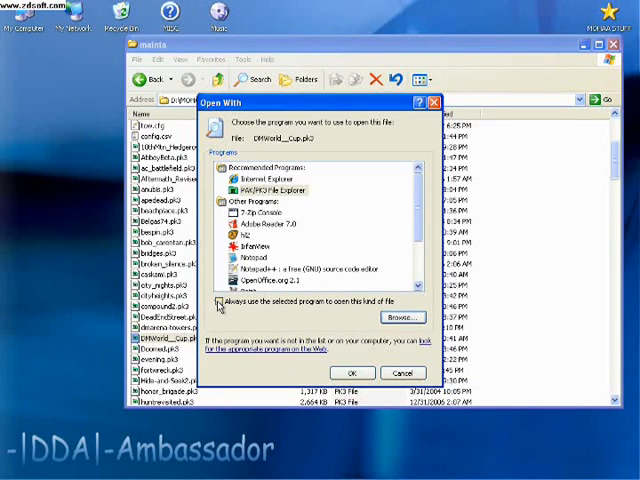
pyautogui.click(217, 302)
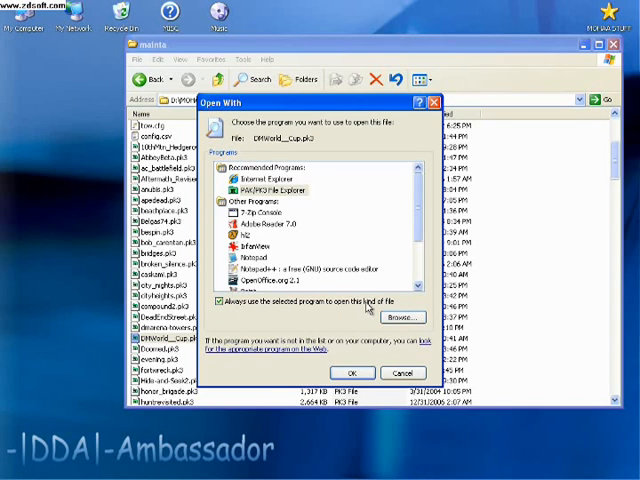
pyautogui.click(402, 372)
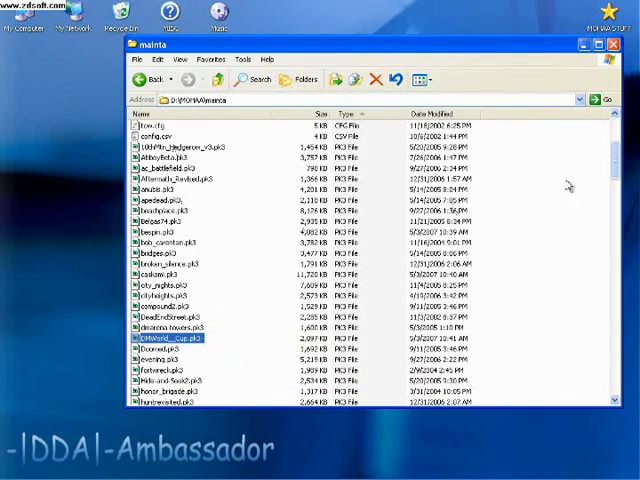
pyautogui.scroll(-3)
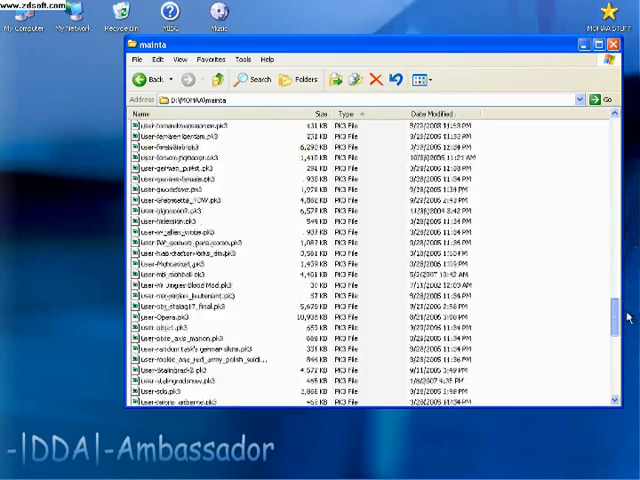
pyautogui.scroll(-3)
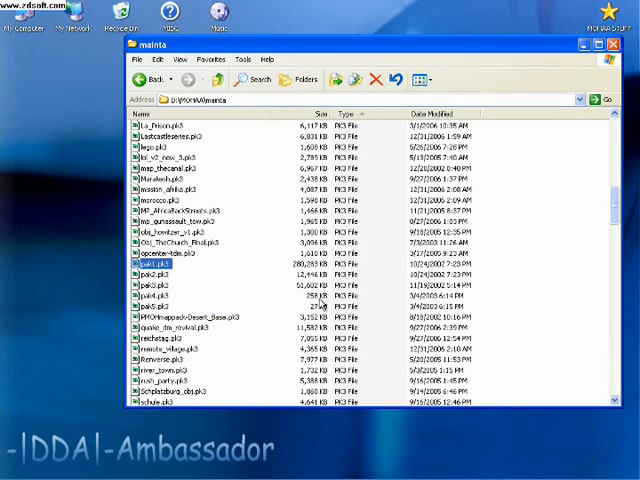
pyautogui.click(160, 287)
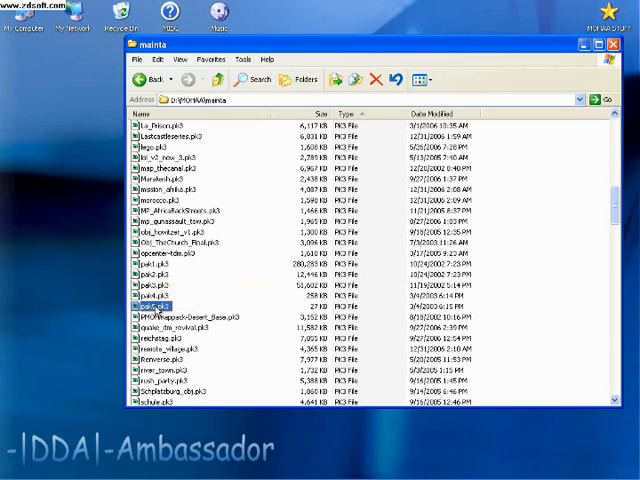
pyautogui.scroll(-3)
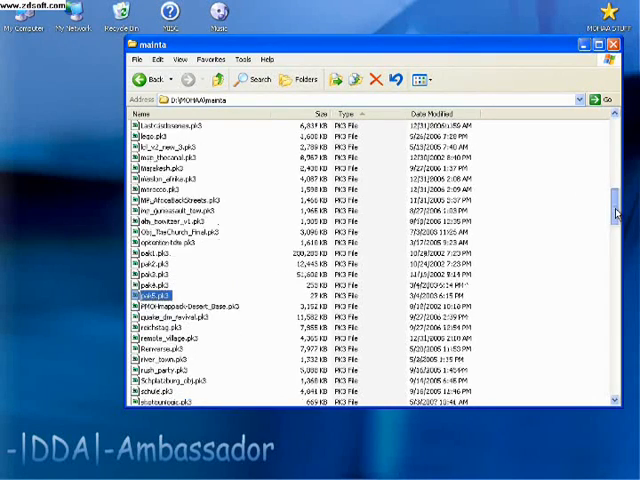
pyautogui.scroll(-3)
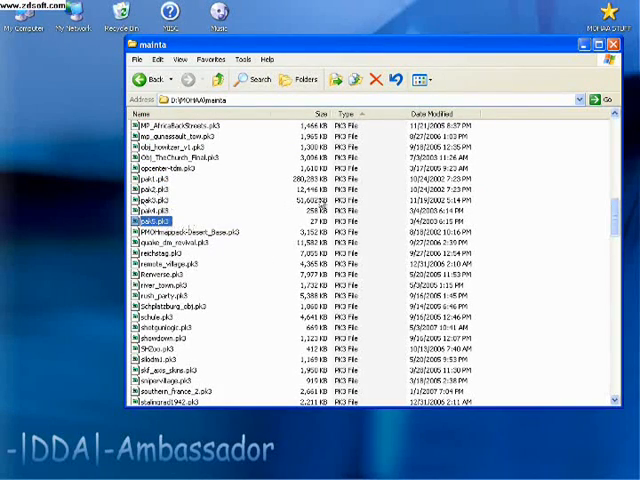
pyautogui.scroll(-3)
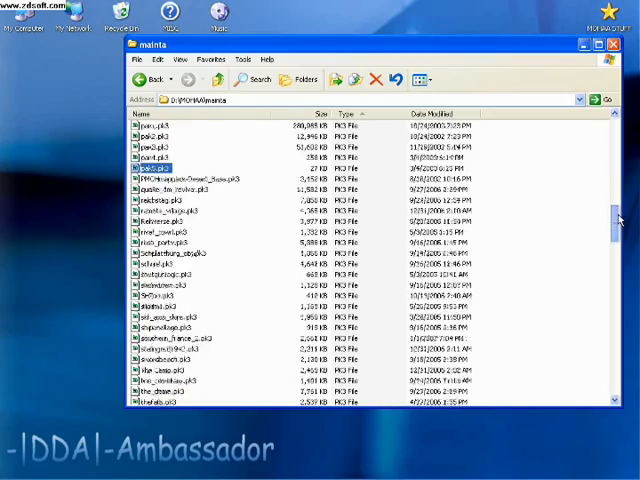
pyautogui.scroll(-3)
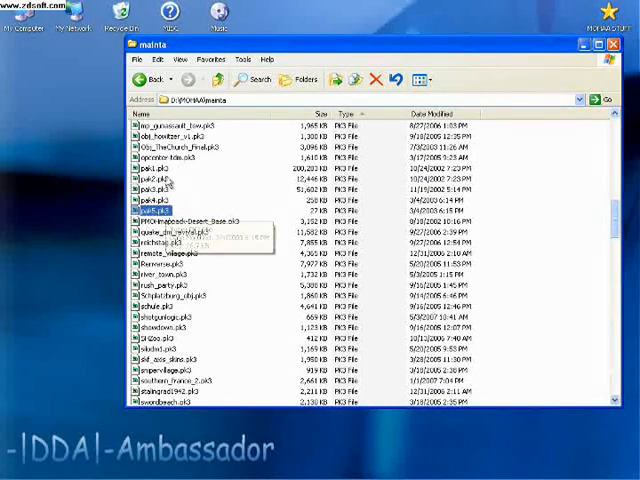
pyautogui.scroll(-3)
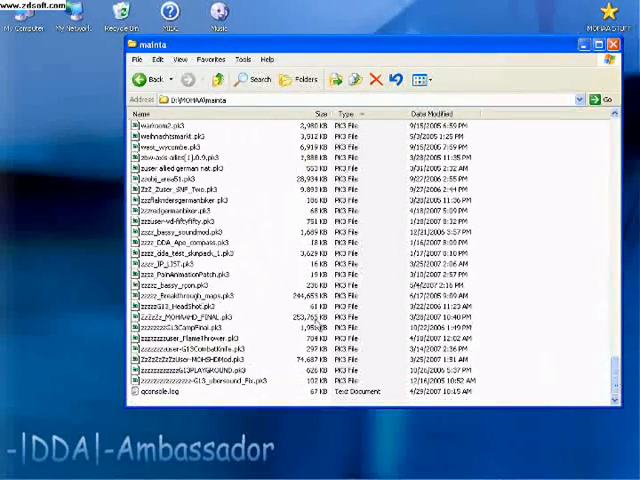
pyautogui.moveTo(155, 287)
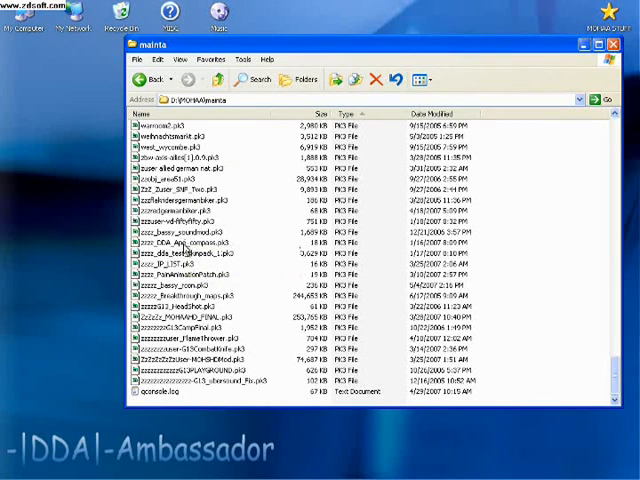
# - Open zzzz_DDA_Ape_compass.pk3 and view its compassback.tga texture
pyautogui.click(180, 242)
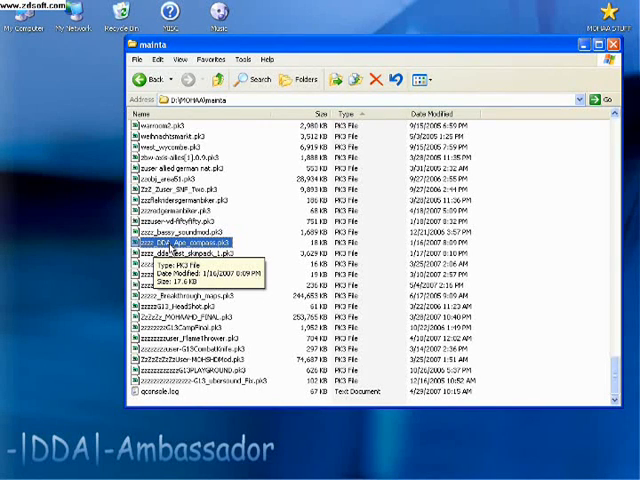
pyautogui.moveTo(172, 250)
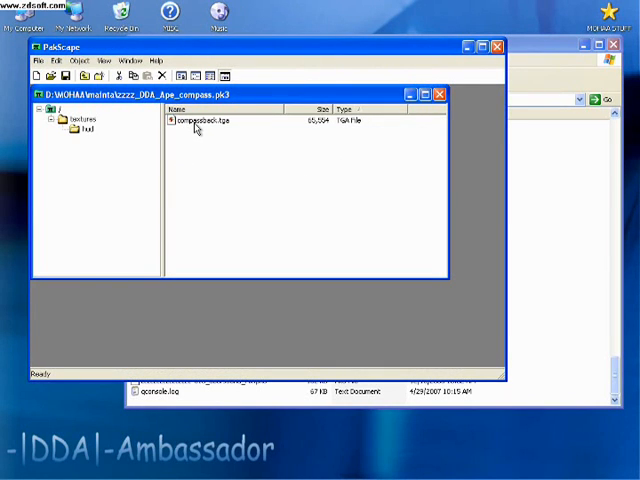
pyautogui.click(200, 120)
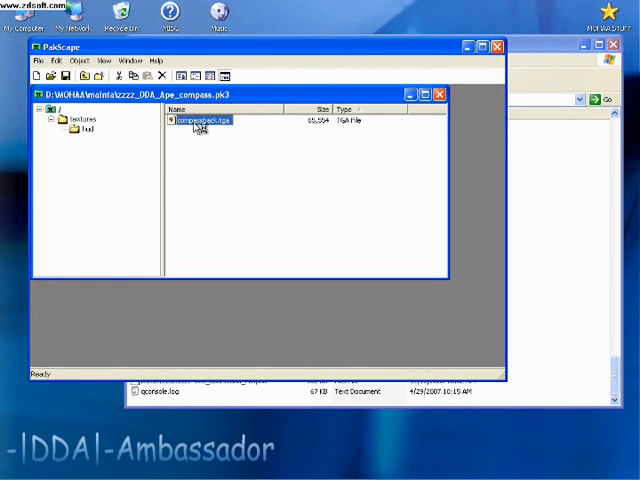
pyautogui.doubleClick(200, 120)
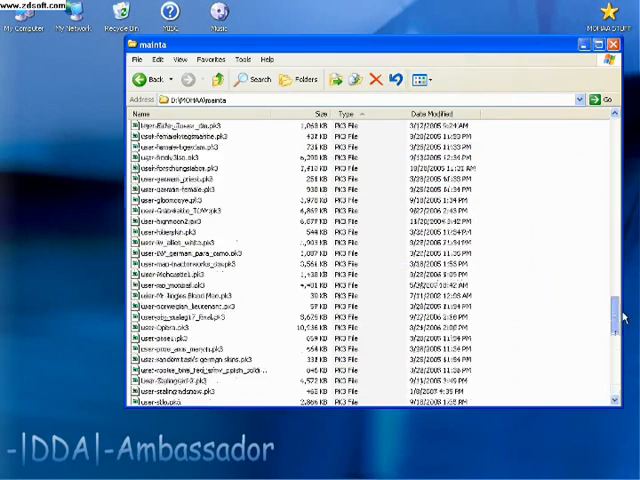
# - Open Pak1.pk3 in MOHAA's main folder and browse its hud TGA textures
pyautogui.click(138, 79)
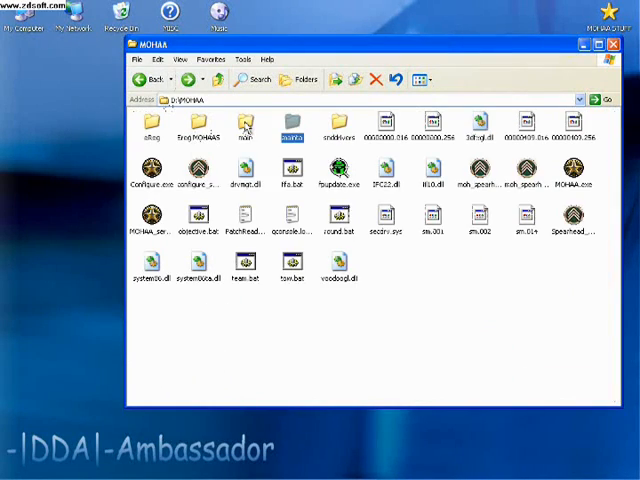
pyautogui.doubleClick(244, 125)
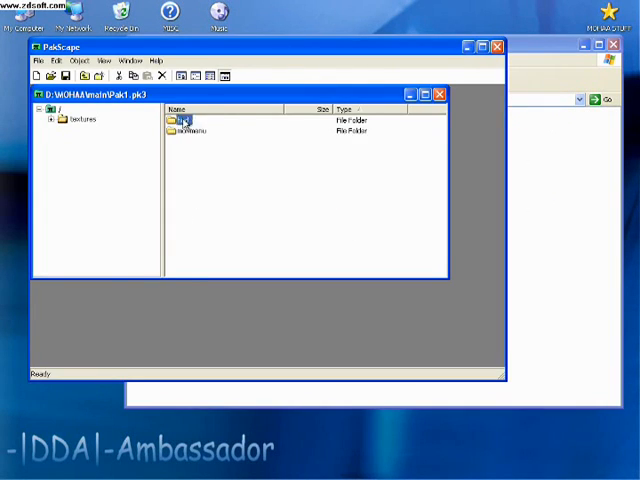
pyautogui.doubleClick(189, 119)
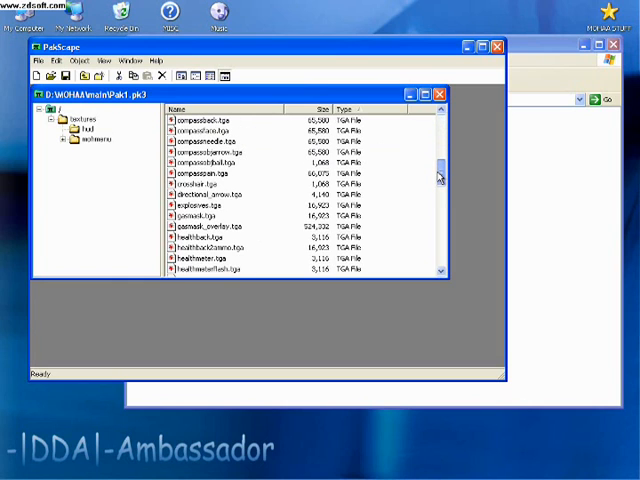
pyautogui.scroll(-3)
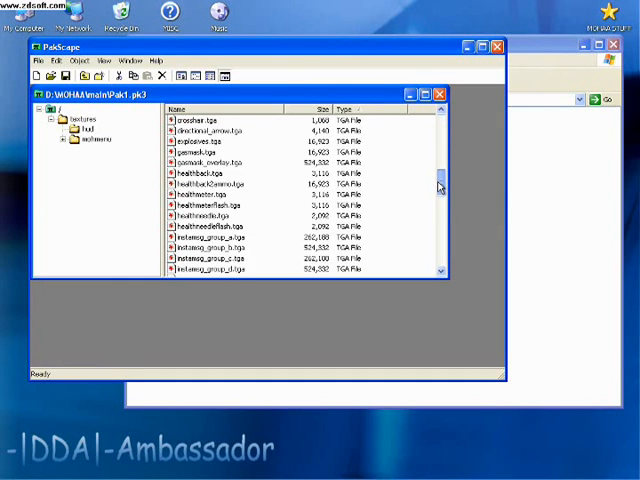
pyautogui.scroll(-3)
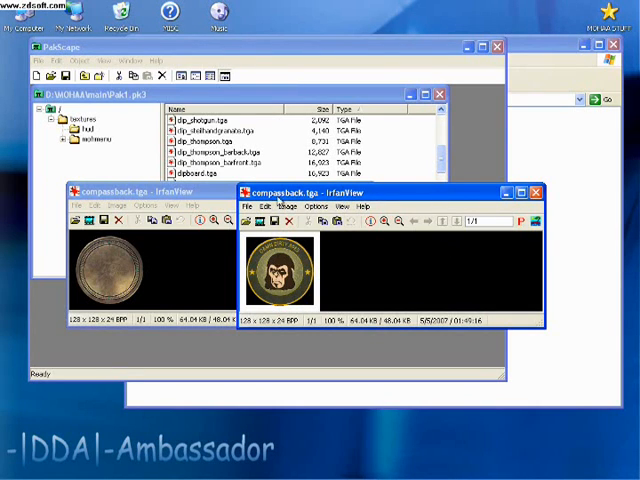
# - View the stock and ape-emblem compassback.tga textures side by side in IrfanView
pyautogui.click(536, 191)
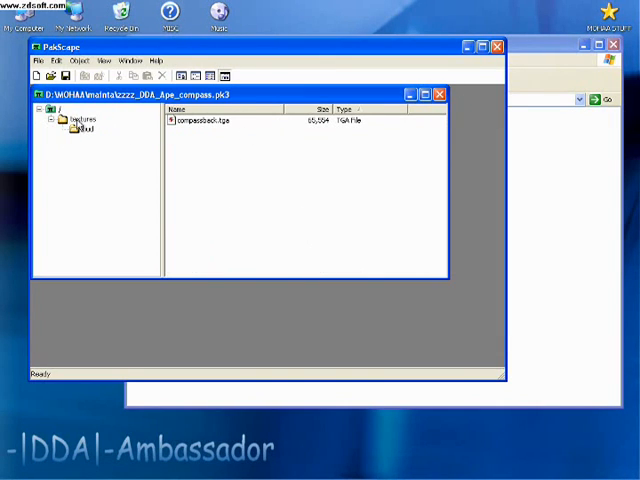
# - Show the ape compass pack's textures/hud folder with its single compassback.tga
pyautogui.click(205, 120)
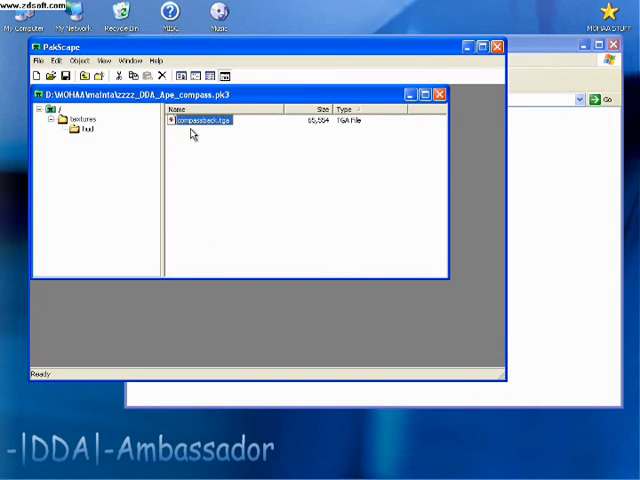